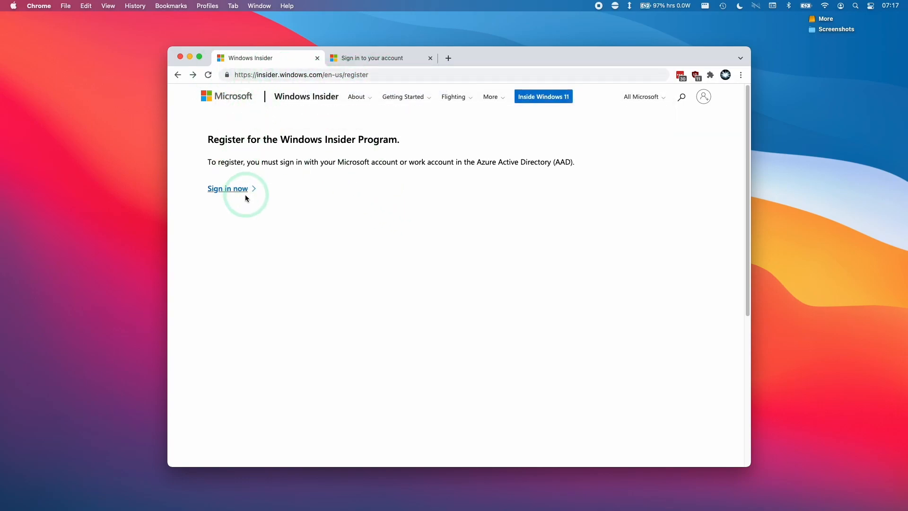
Follow the 'Sign in now' link on the Insider Register page to reach Microsoft sign-in.
click(227, 188)
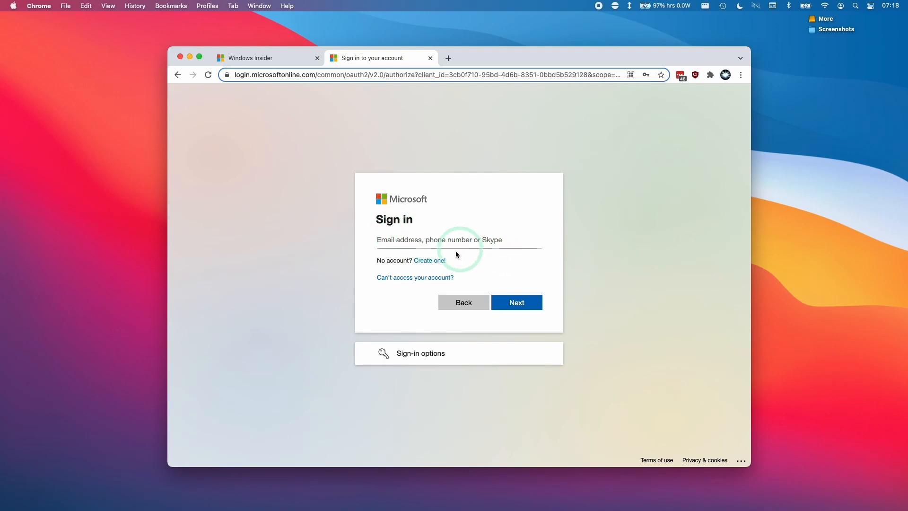
Focus the email field, then choose 'Create one!' to make a new Microsoft account.
click(457, 239)
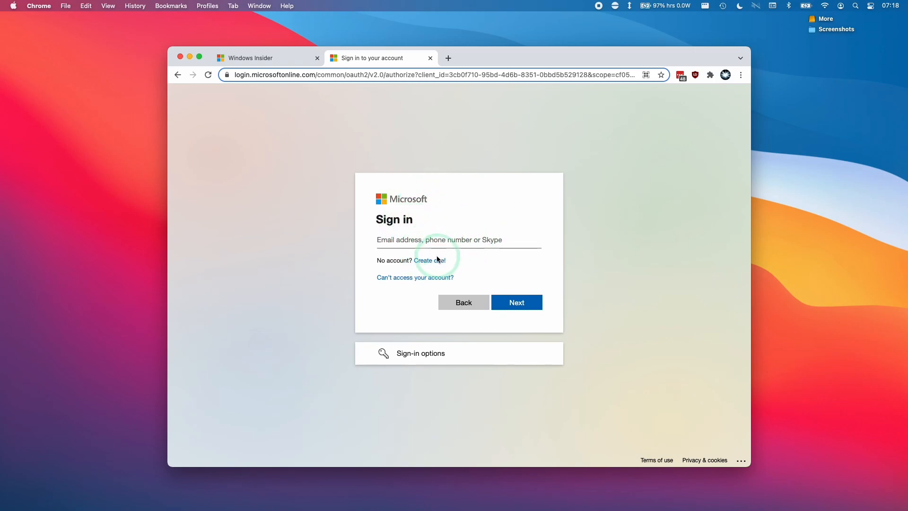
click(431, 260)
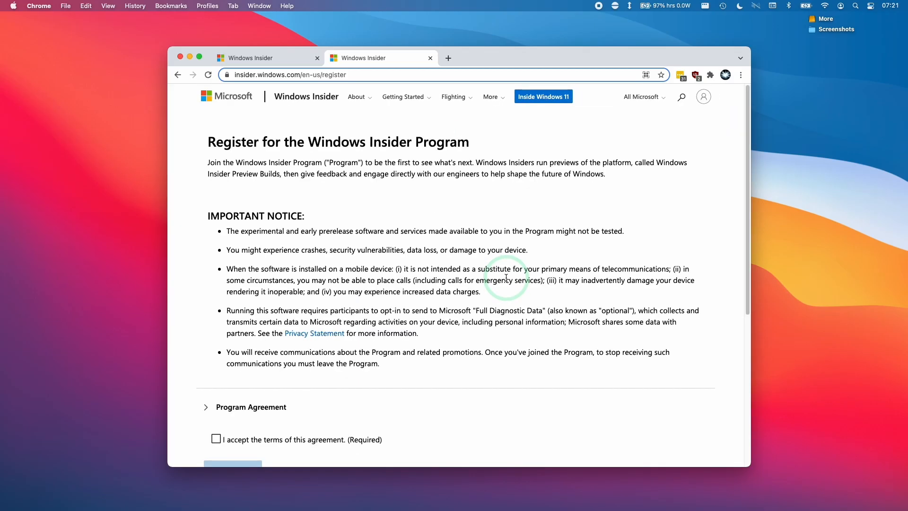
mouse_move(228, 143)
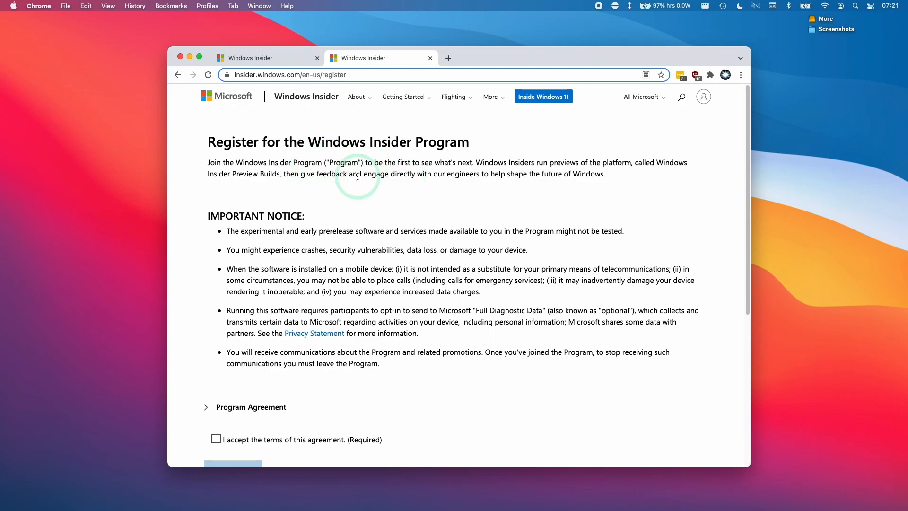
Accept the Windows Insider Program agreement terms and submit registration with 'Register now'.
scroll(down, 3)
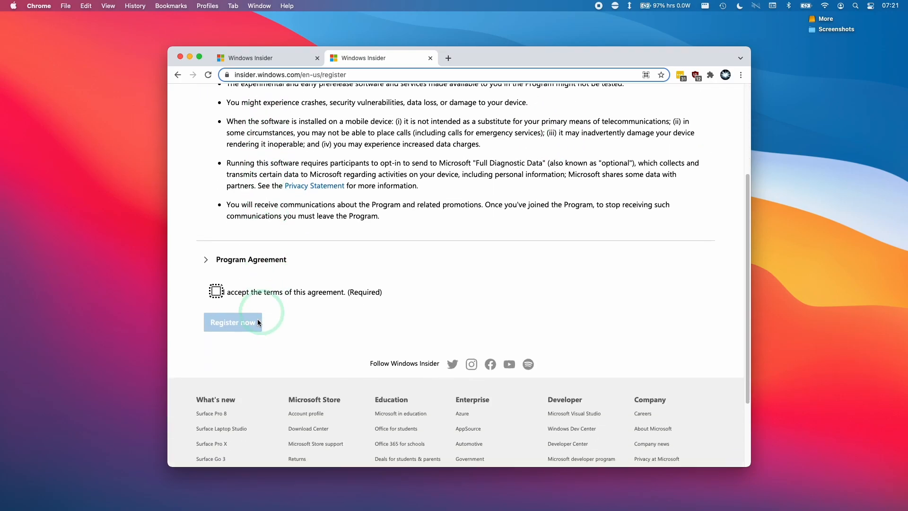
click(216, 291)
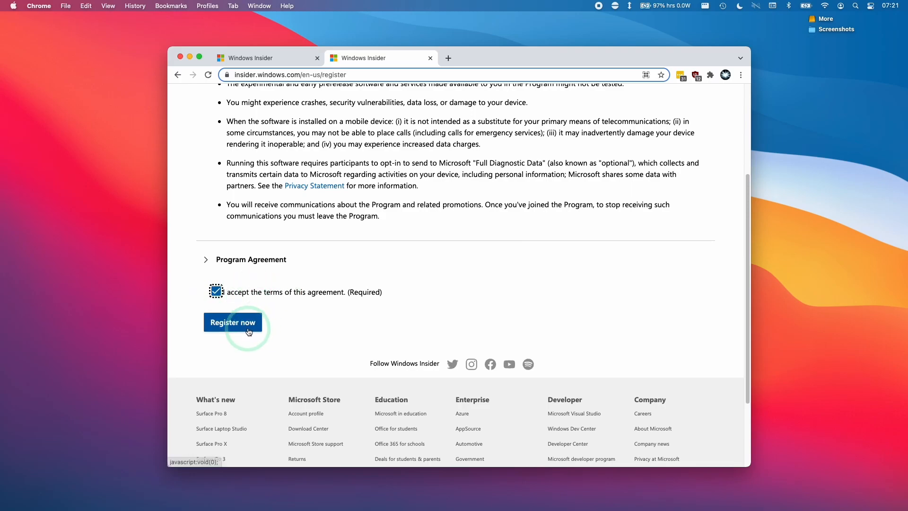
click(232, 321)
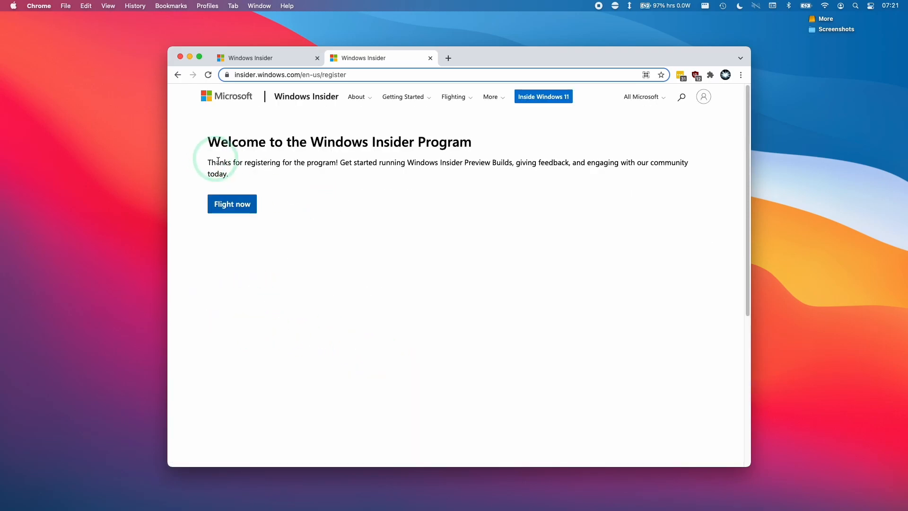
Open the Windows Insider Preview ARM64 Downloads page in a new tab.
click(232, 203)
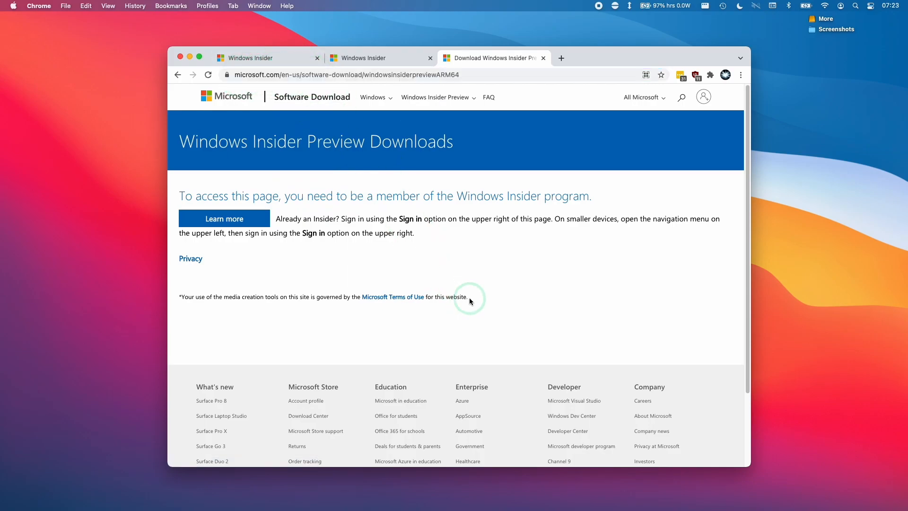
Sign in via the top-right account icon on Microsoft Software Download.
click(379, 57)
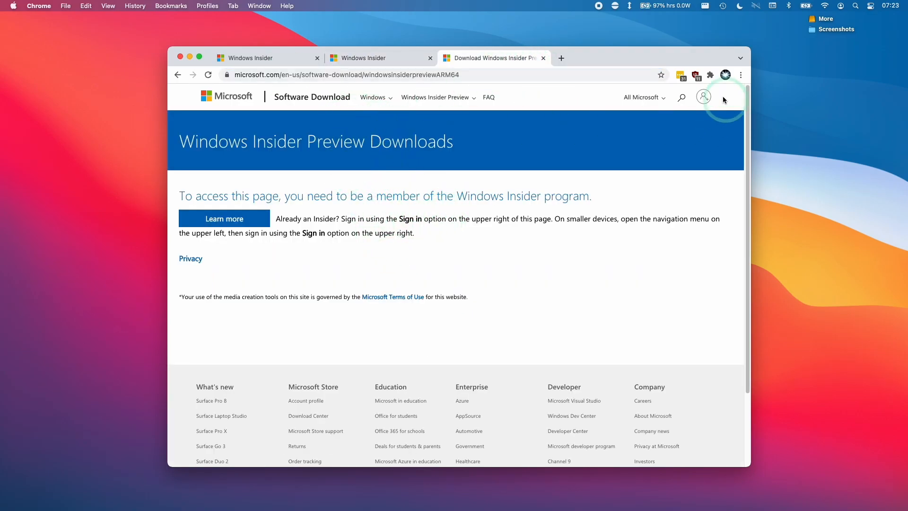
mouse_move(703, 96)
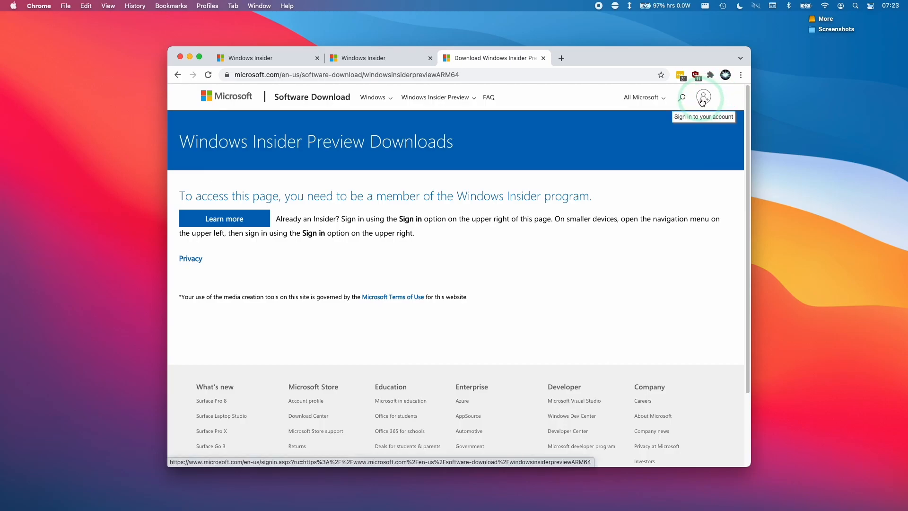
click(703, 96)
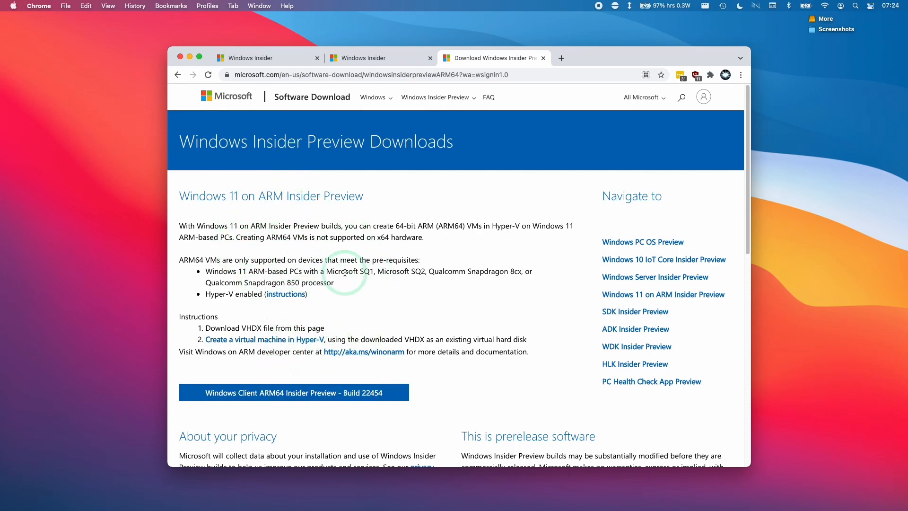
mouse_move(308, 387)
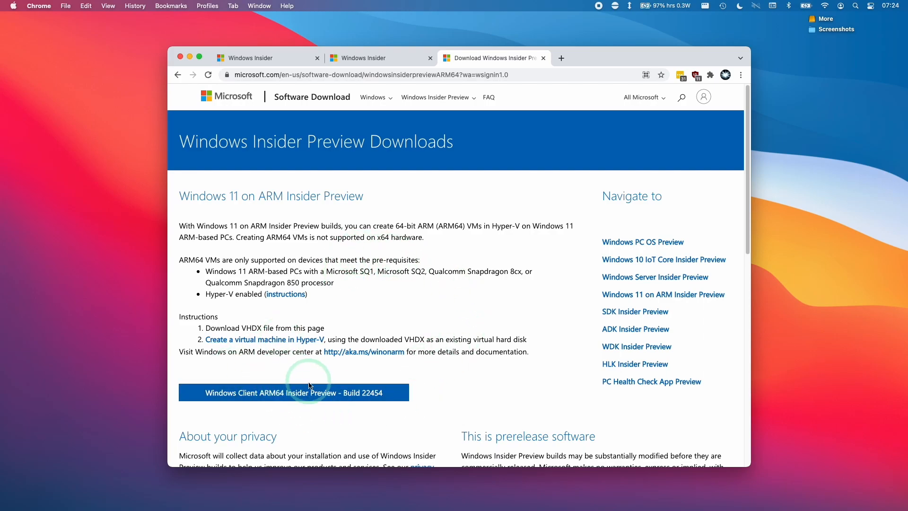
Request the 'Windows Client ARM64 Insider Preview - Build 22454' download.
click(294, 392)
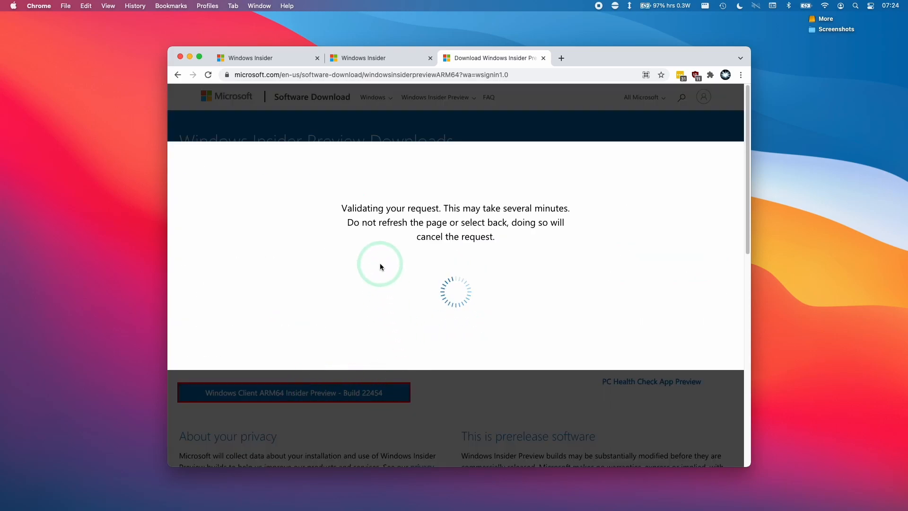